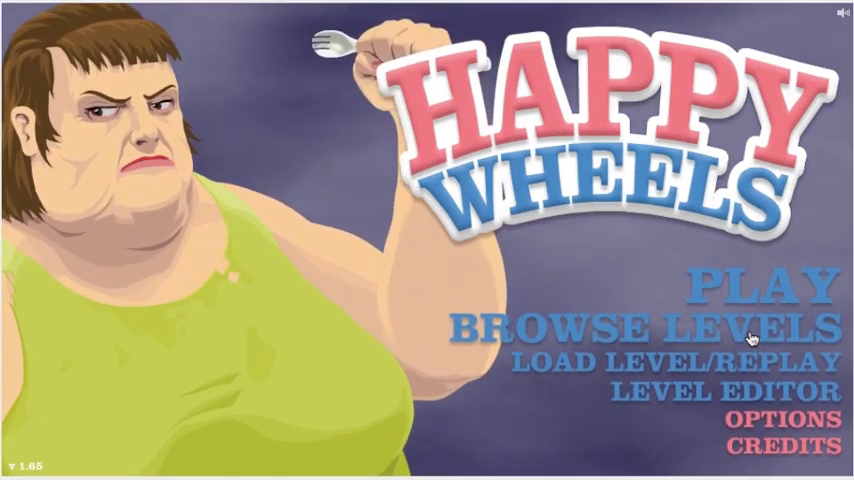
From Browse Levels, play DANEBOE! TIMMY TIME! to a 23.56-second victory.
{"action": "left_click", "coordinate": [648, 328]}
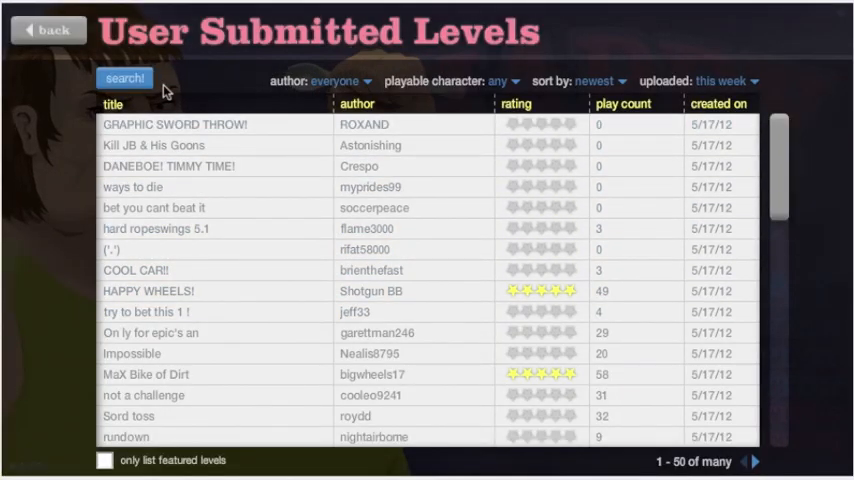
{"action": "mouse_move", "coordinate": [197, 166]}
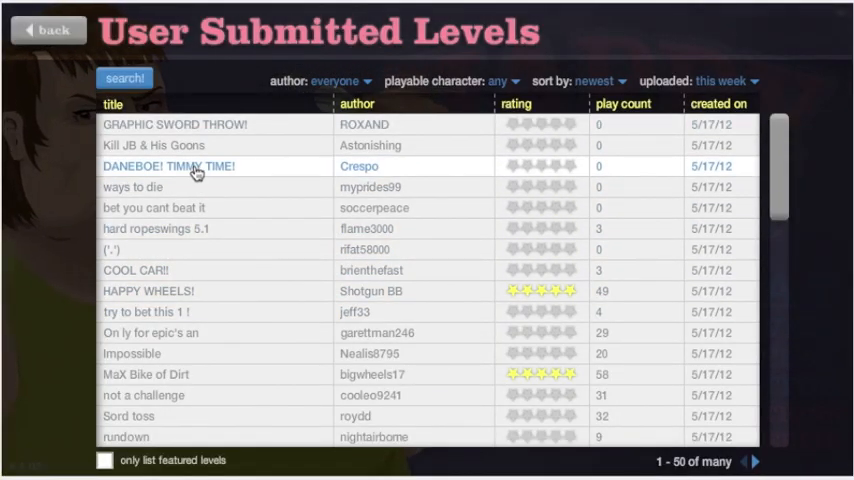
{"action": "left_click", "coordinate": [168, 166]}
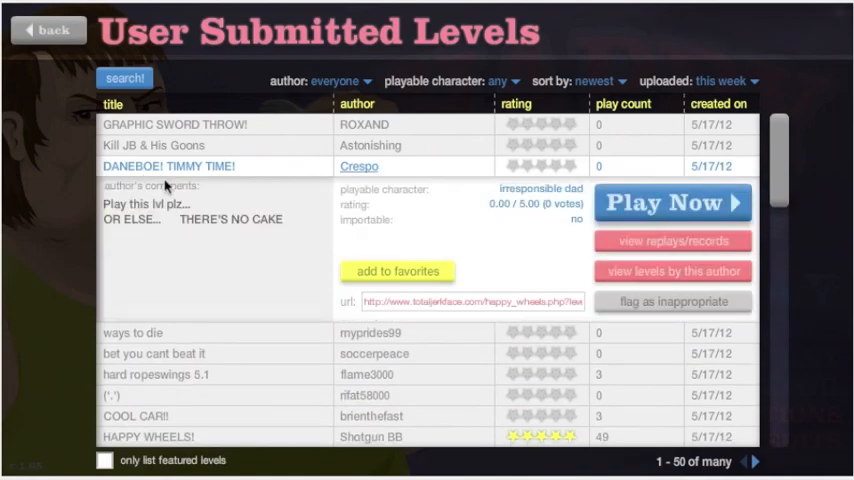
{"action": "left_click", "coordinate": [672, 202]}
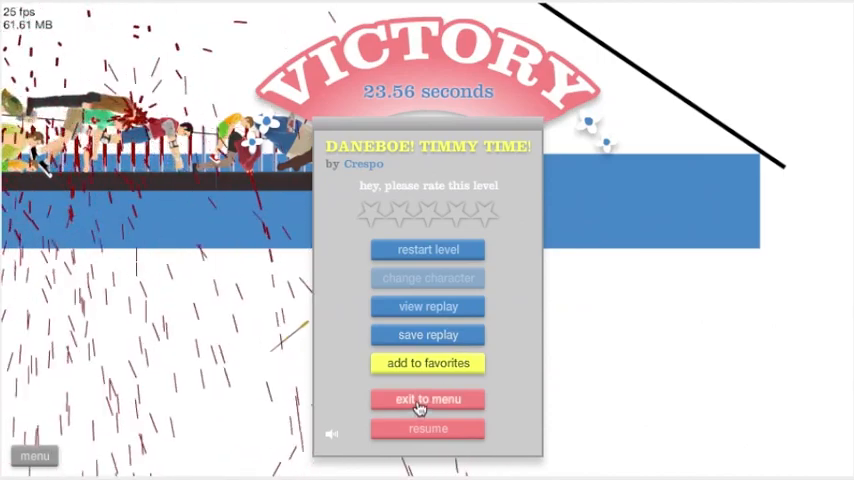
Exit to the menu, search levels for 'daneboe', and view daneboe sword throw! details.
{"action": "left_click", "coordinate": [427, 399]}
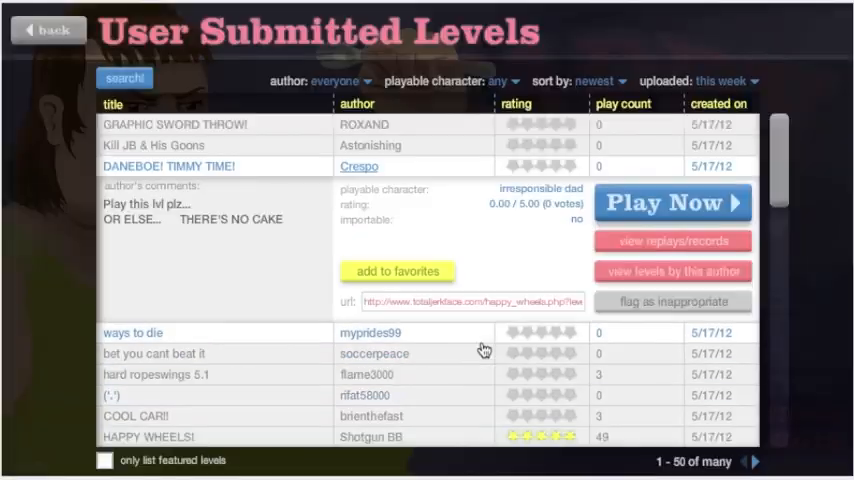
{"action": "left_click", "coordinate": [124, 78]}
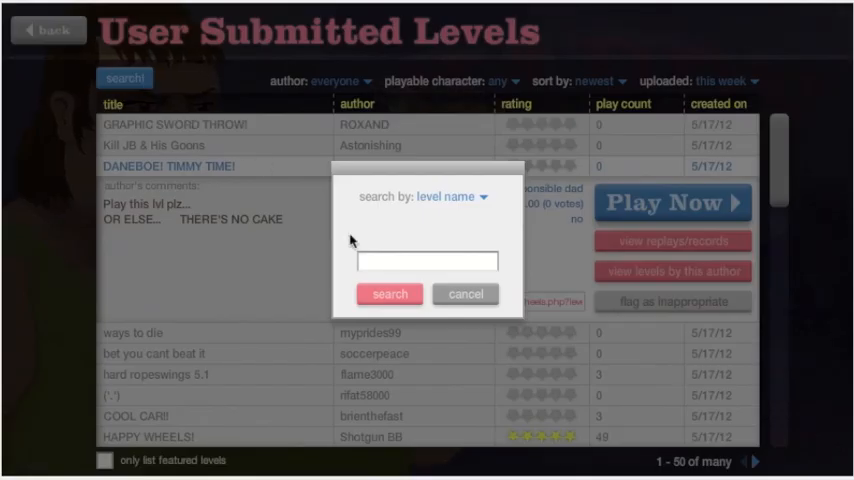
{"action": "type", "text": "daneboe"}
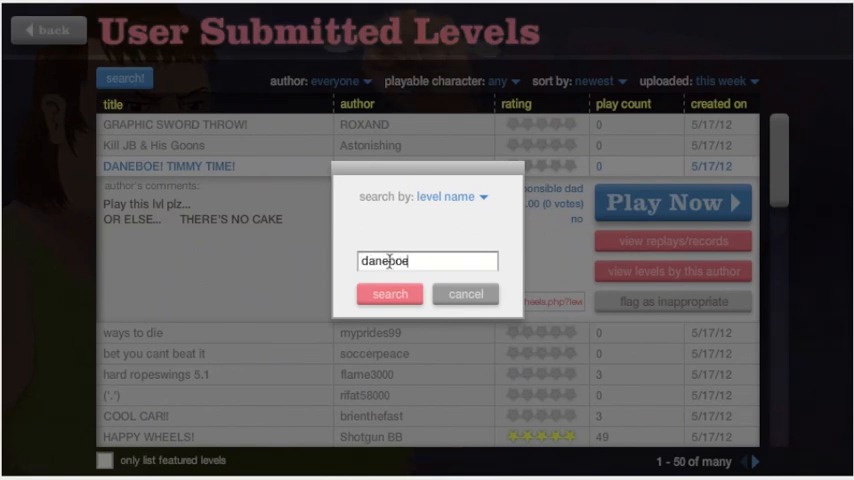
{"action": "left_click", "coordinate": [389, 293]}
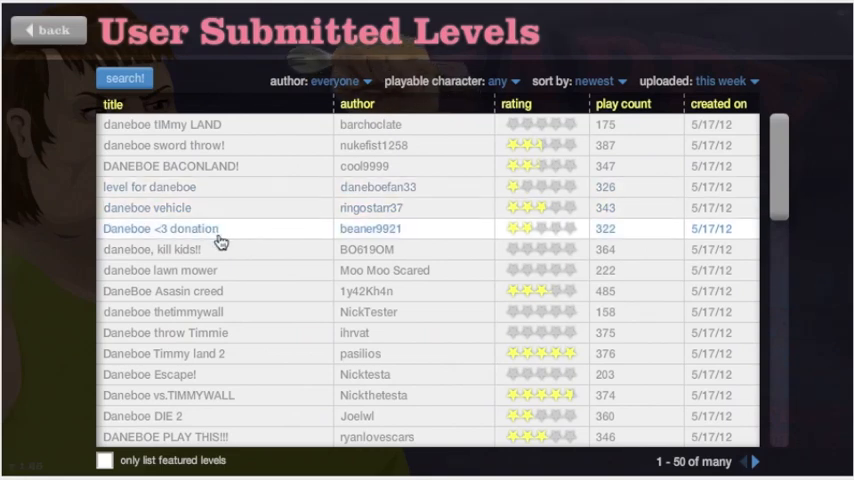
{"action": "left_click", "coordinate": [163, 145]}
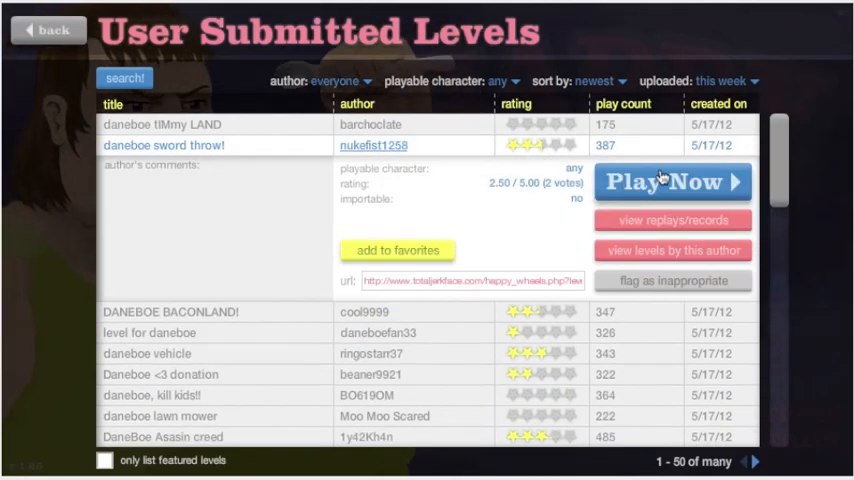
Play daneboe sword throw!, then exit back to the daneboe results with its details open.
{"action": "left_click", "coordinate": [672, 181]}
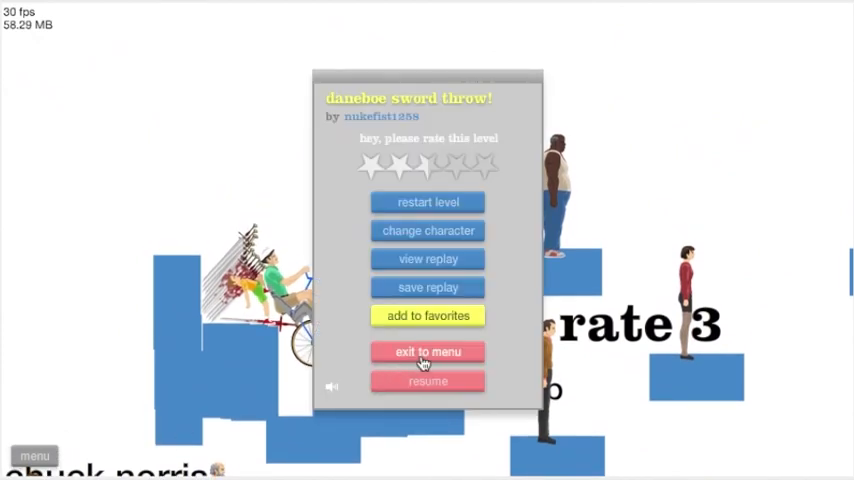
{"action": "left_click", "coordinate": [427, 351]}
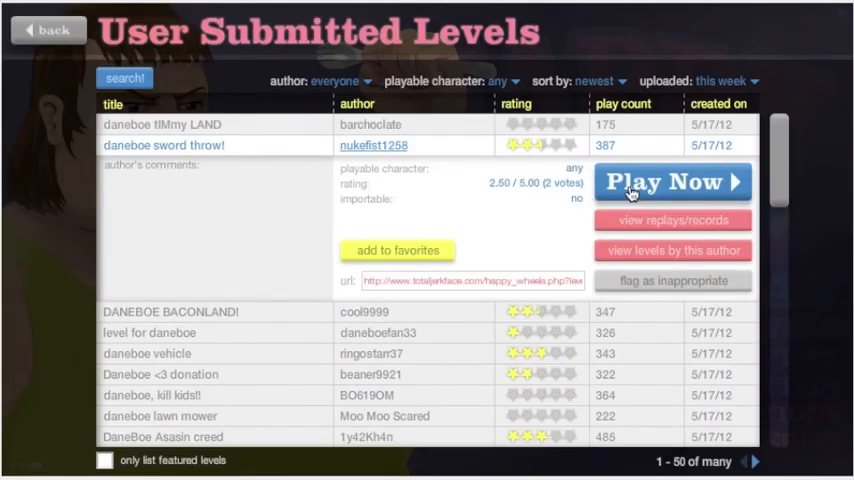
{"action": "left_click", "coordinate": [672, 182]}
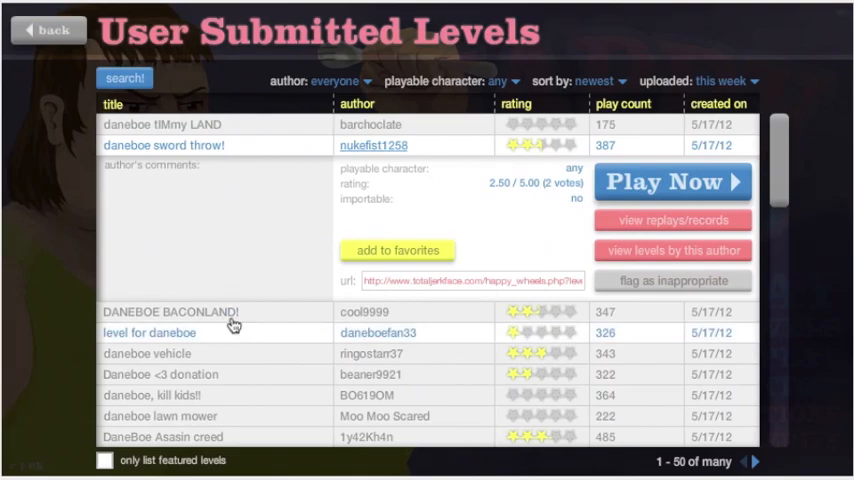
Beat DANEBOE BACONLAND! in 6.76 seconds and exit to the daneboe results.
{"action": "left_click", "coordinate": [672, 182]}
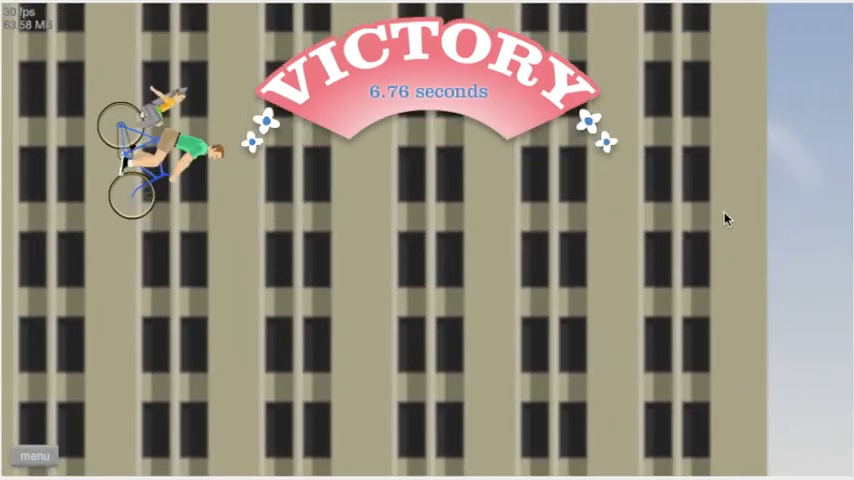
{"action": "left_click", "coordinate": [34, 455]}
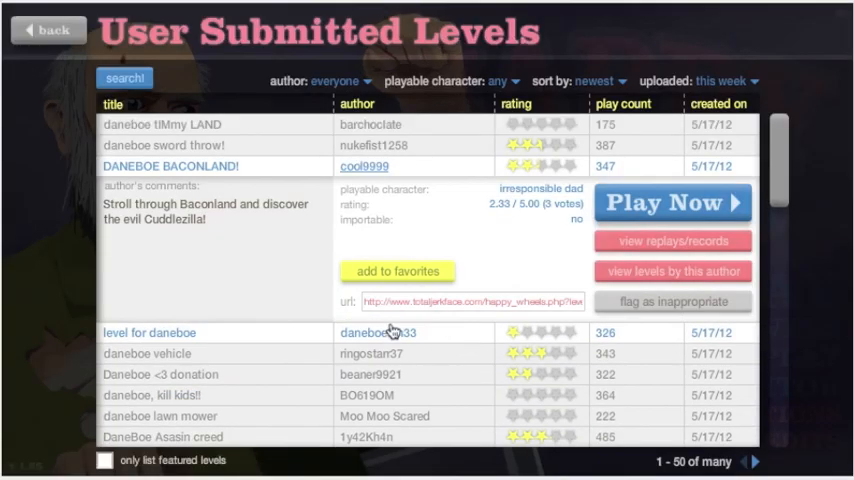
Start 'level for daneboe' by daneboefan33 and pause it with 0/4 tokens.
{"action": "left_click", "coordinate": [149, 332]}
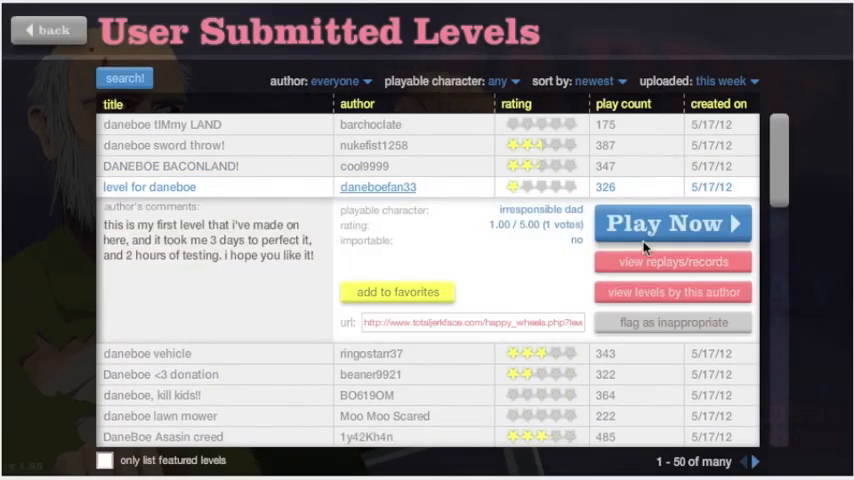
{"action": "left_click", "coordinate": [672, 223]}
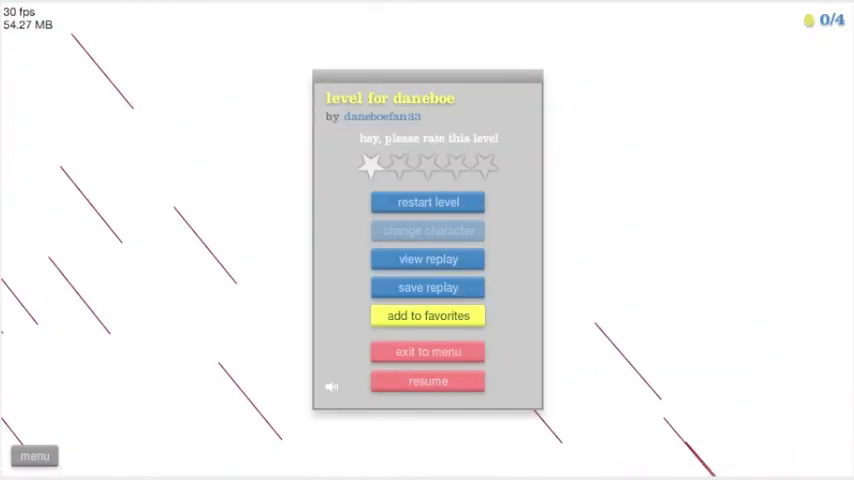
Exit to the results and beat daneboe vehicle by ringostarr37.
{"action": "left_click", "coordinate": [428, 351]}
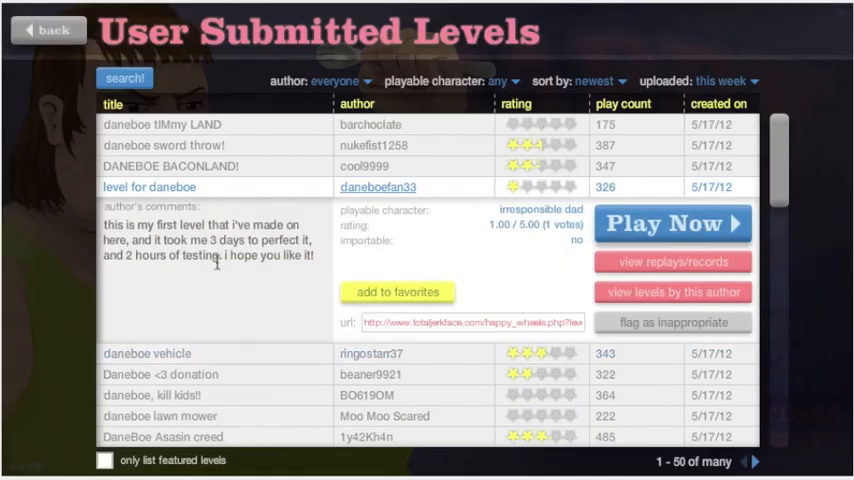
{"action": "left_click", "coordinate": [672, 222]}
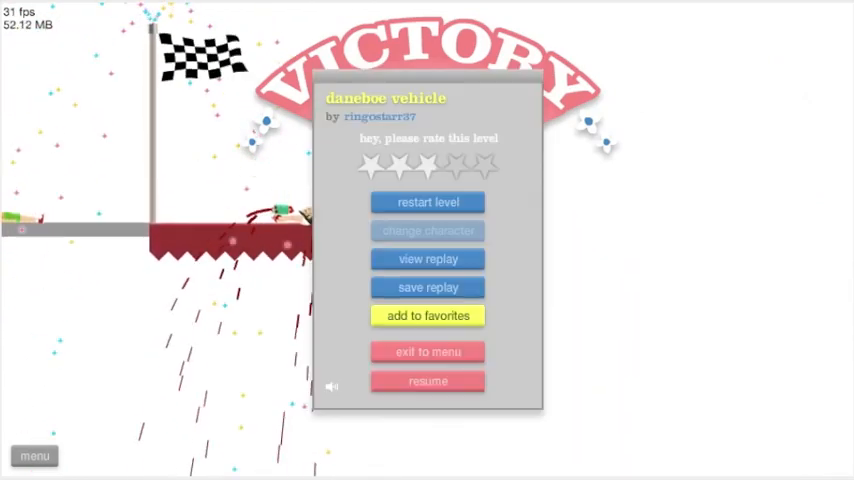
Exit to the results and play Daneboe <3 donation to its 'Thanks for playing' message.
{"action": "left_click", "coordinate": [427, 351]}
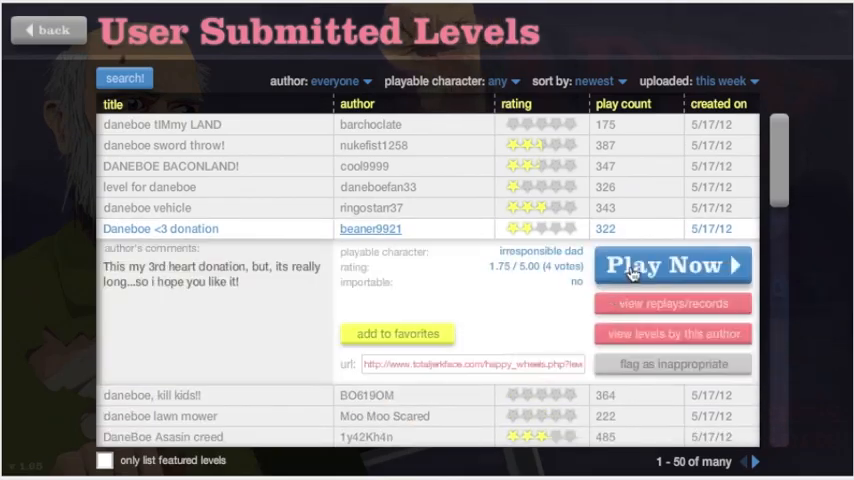
{"action": "left_click", "coordinate": [672, 265]}
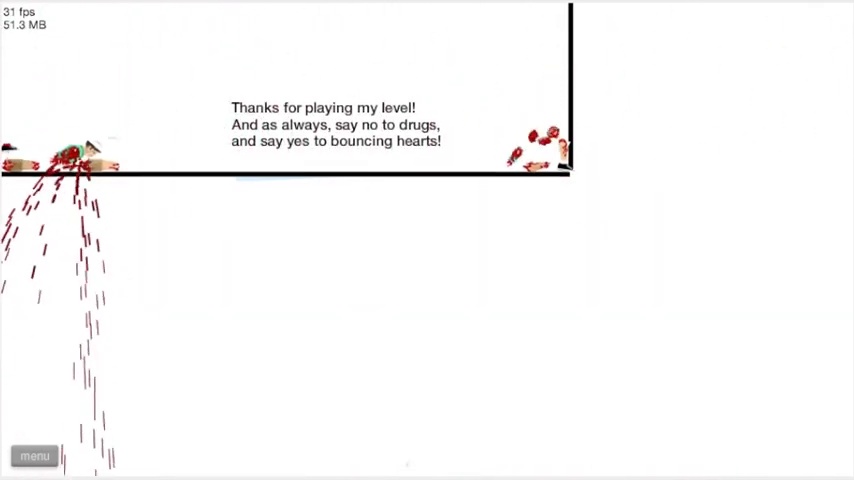
Briefly play daneboe, kill kids!!, exit, then start daneboe lawn mower.
{"action": "left_click", "coordinate": [33, 455]}
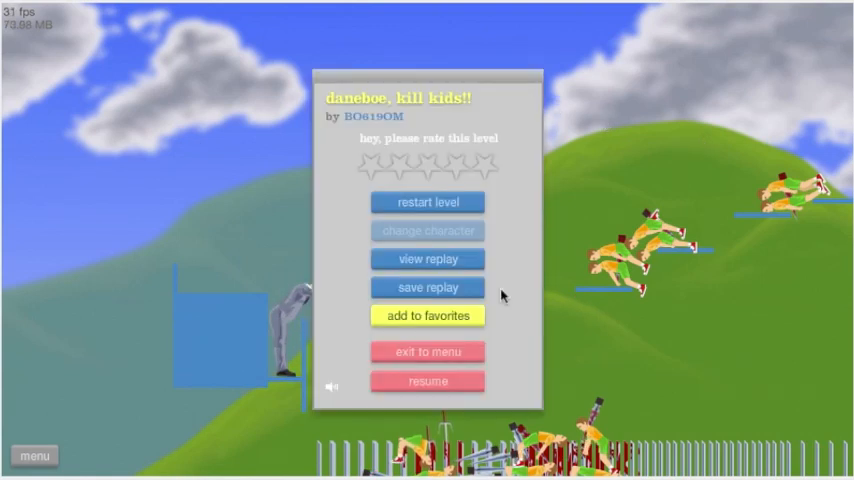
{"action": "left_click", "coordinate": [428, 351]}
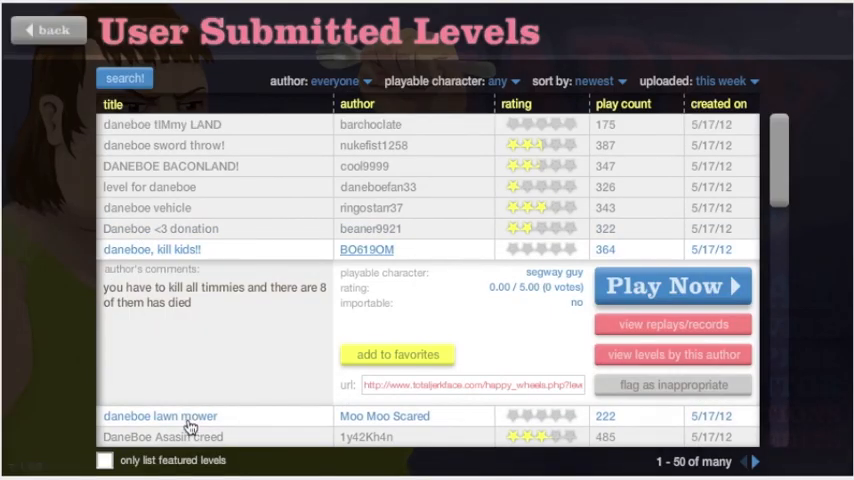
{"action": "left_click", "coordinate": [673, 286]}
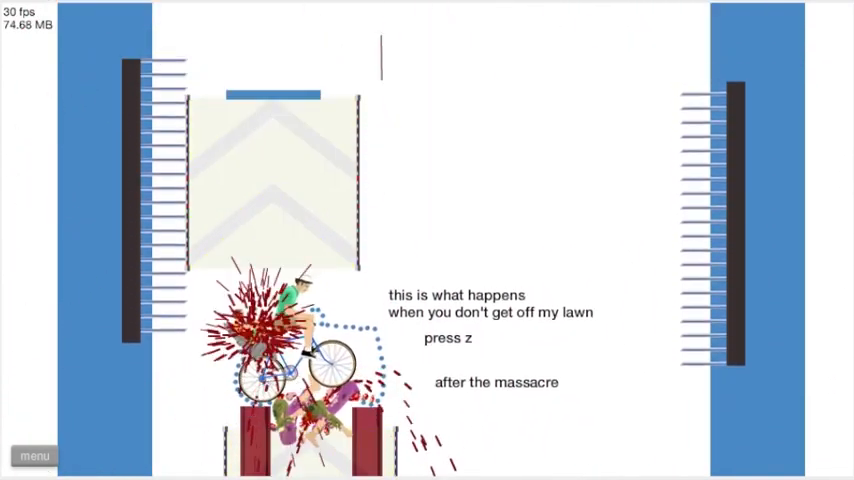
End the daneboe lawn mower run and exit to the daneboe results.
{"action": "key", "text": "z"}
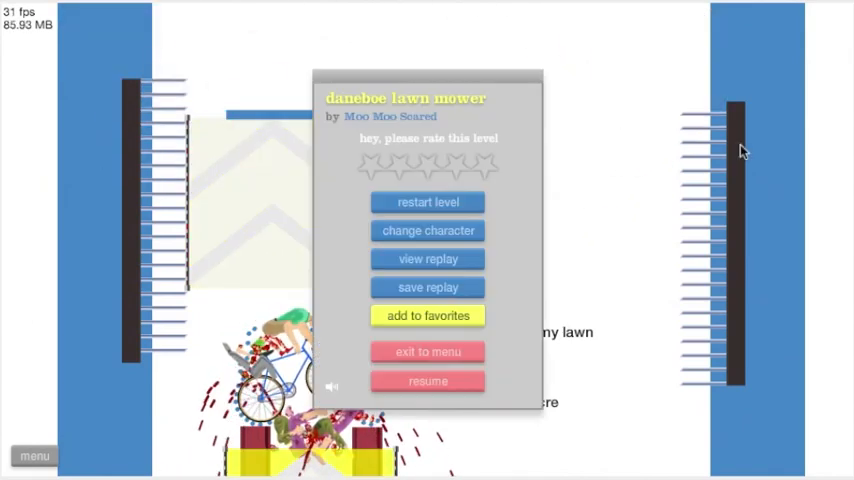
{"action": "left_click", "coordinate": [427, 351]}
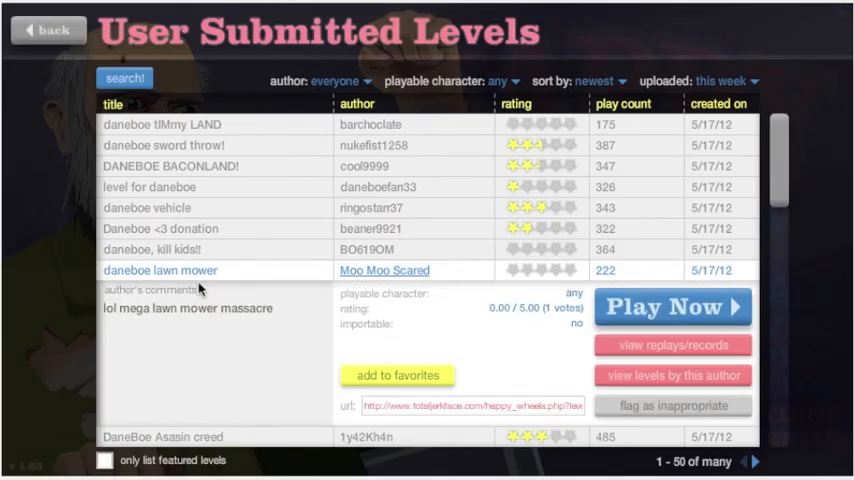
Select and briefly play DaneBoe Asasin creed, then exit to the results list.
{"action": "left_click", "coordinate": [162, 436]}
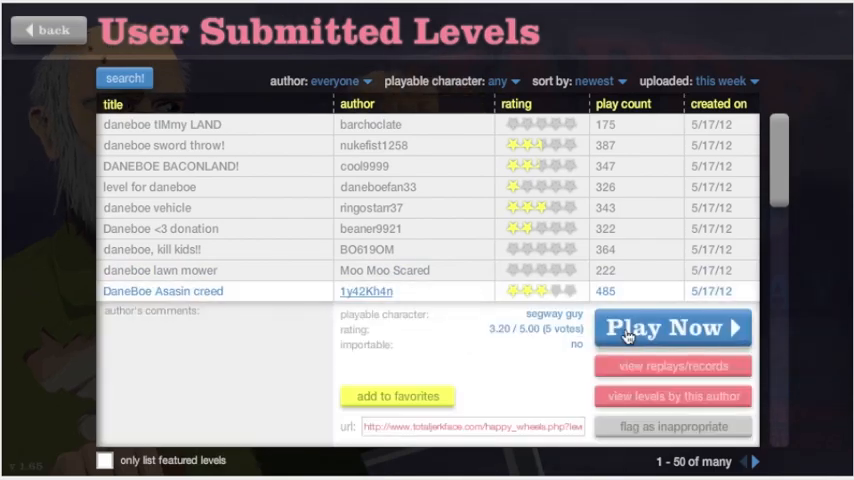
{"action": "left_click", "coordinate": [672, 327]}
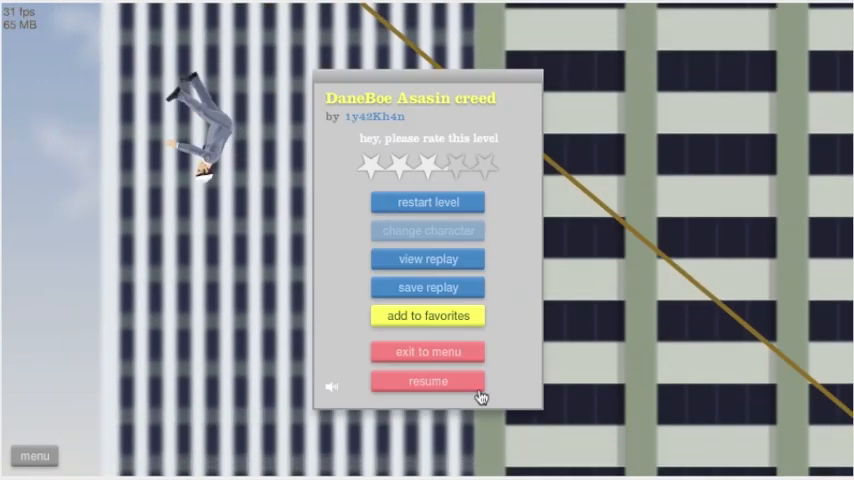
{"action": "left_click", "coordinate": [427, 351]}
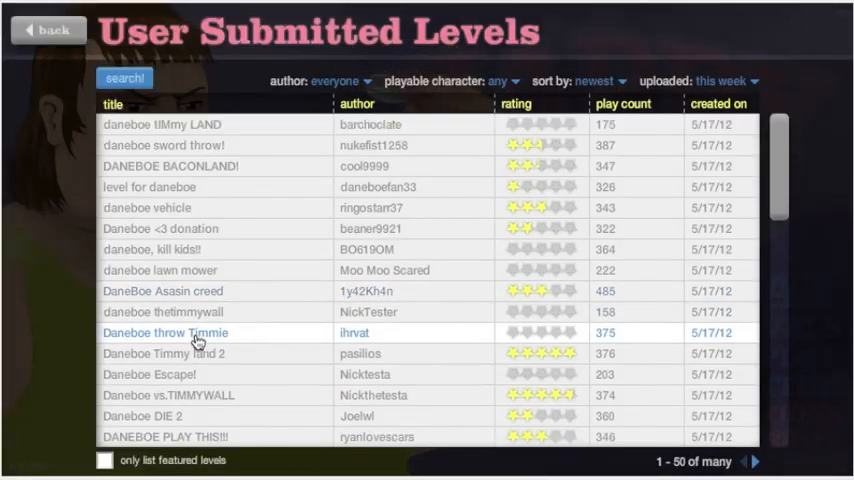
Play the 'Daneboe throw Timmie' level, then exit it back to the daneboe level list.
{"action": "left_click", "coordinate": [165, 333]}
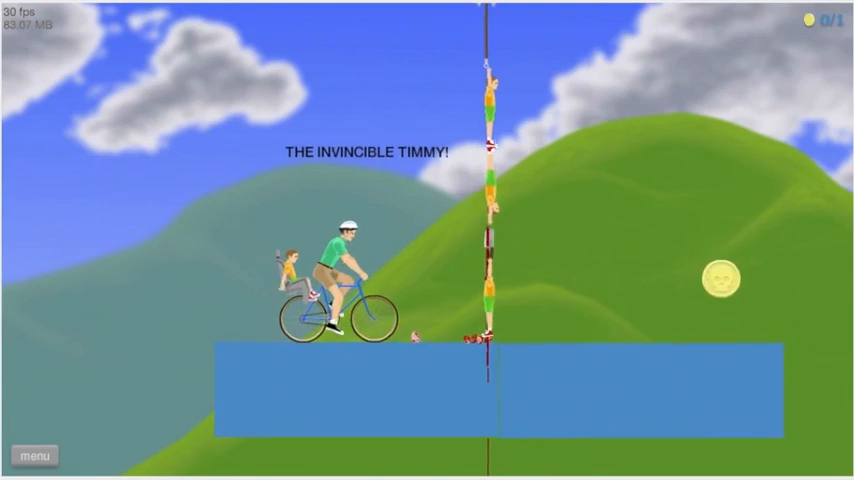
{"action": "left_click", "coordinate": [34, 455]}
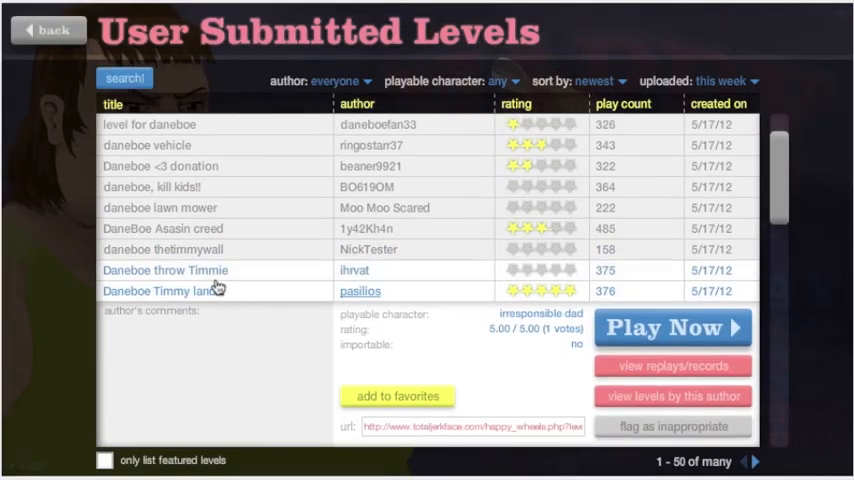
{"action": "left_click", "coordinate": [672, 327]}
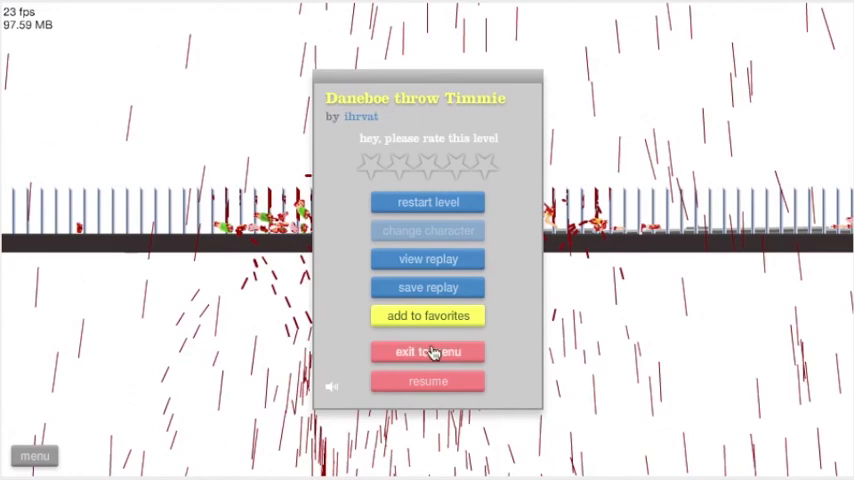
{"action": "left_click", "coordinate": [427, 351]}
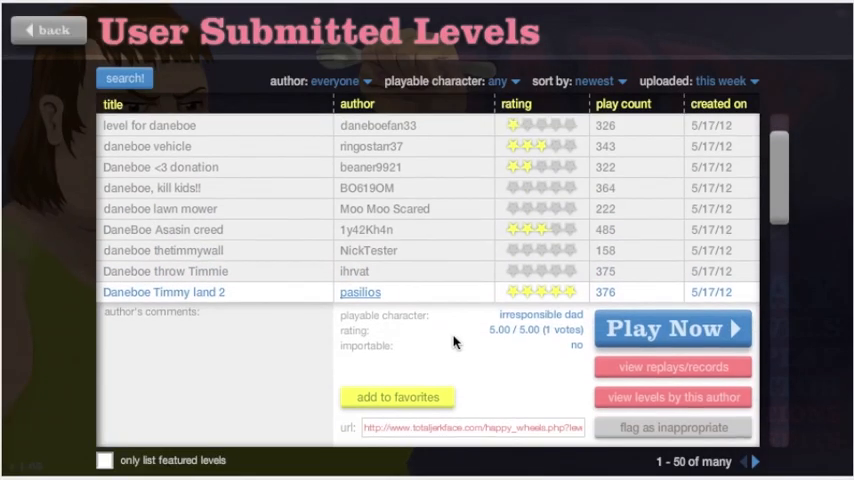
Win 'Daneboe Timmy land 2' in 19.90 seconds and exit from the victory screen.
{"action": "left_click", "coordinate": [672, 328]}
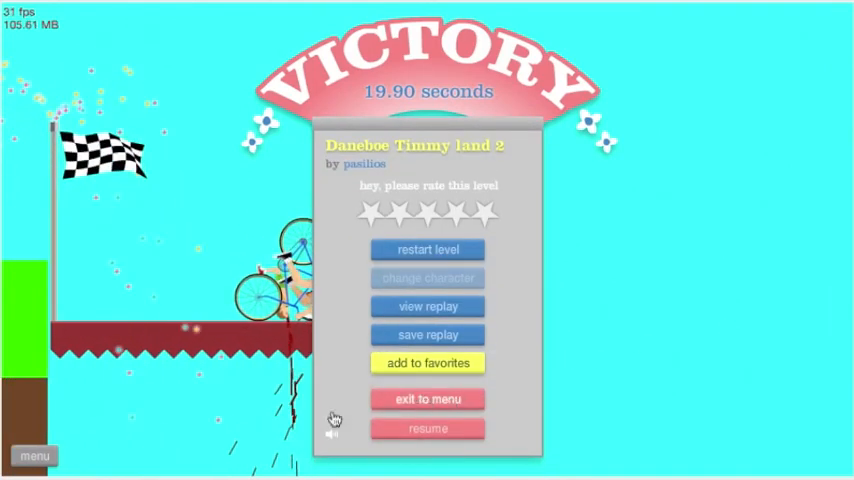
{"action": "left_click", "coordinate": [428, 398]}
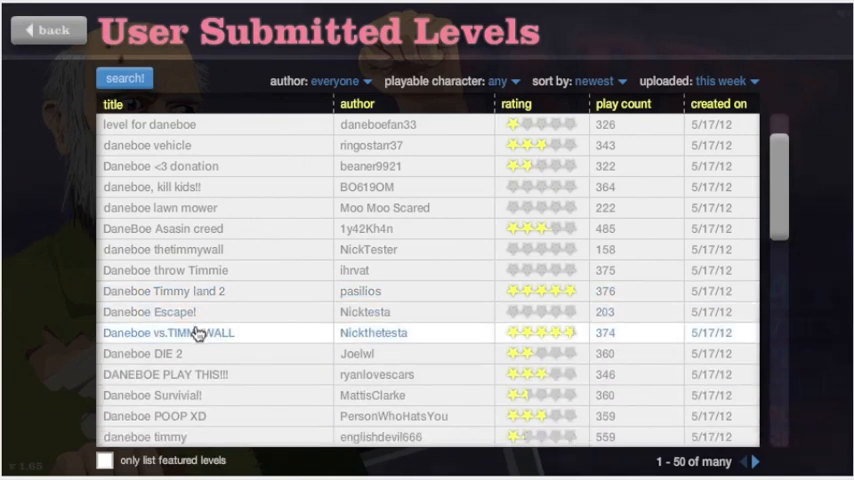
Select and win 'Daneboe vs.TIMMYWALL' in 1.16 seconds, then exit to the menu.
{"action": "left_click", "coordinate": [169, 332]}
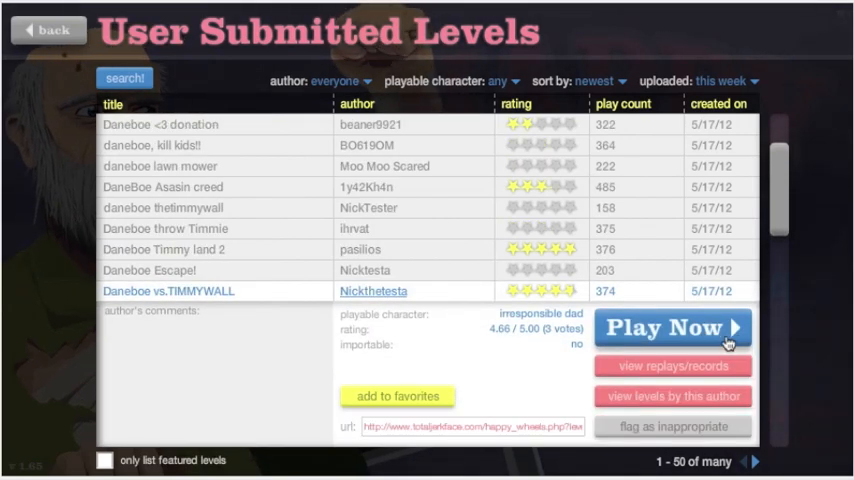
{"action": "left_click", "coordinate": [671, 327]}
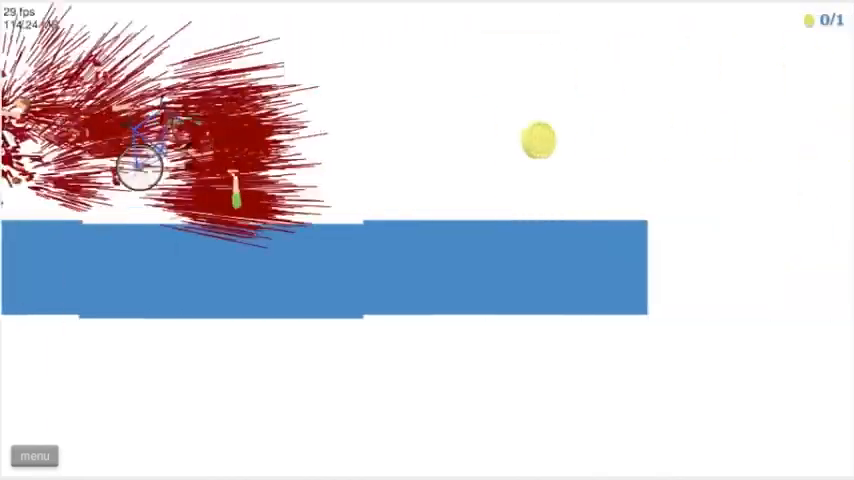
{"action": "left_click", "coordinate": [35, 455]}
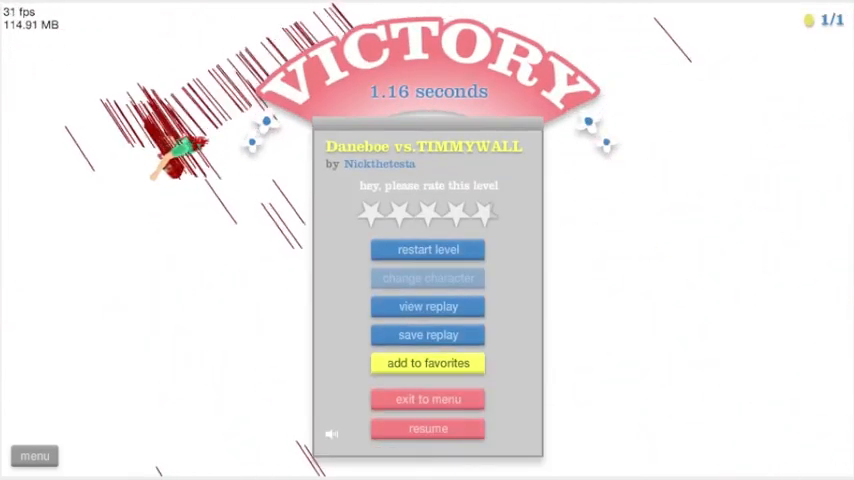
{"action": "left_click", "coordinate": [427, 398]}
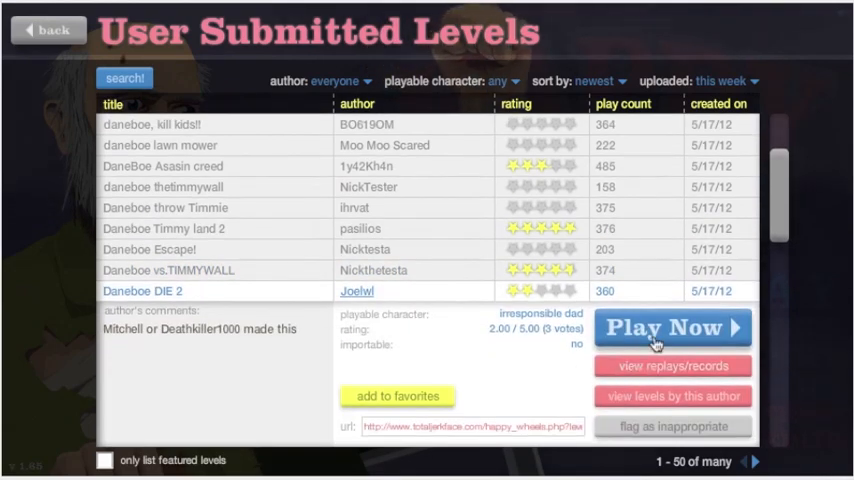
Start playing 'Daneboe DIE 2' by Joelwl from its level details.
{"action": "left_click", "coordinate": [672, 327]}
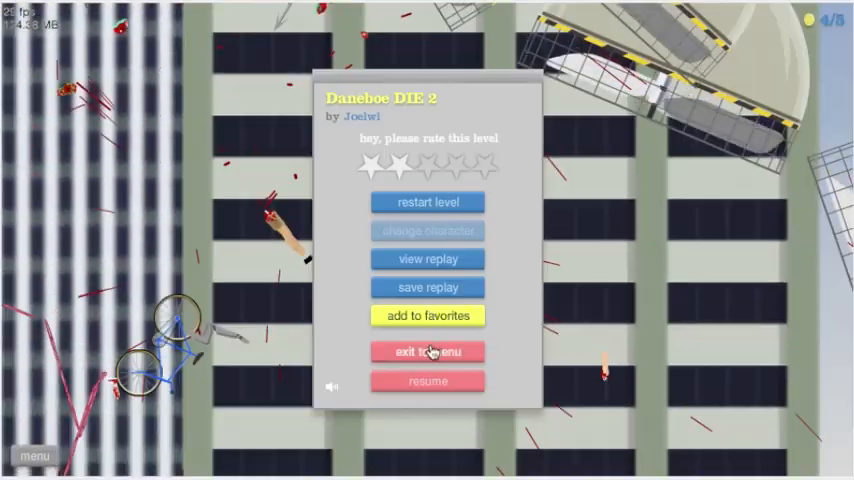
Quit 'Daneboe DIE 2', win 'DANEBOE PLAY THIS!!!' in 18.76 seconds, and exit to the list.
{"action": "left_click", "coordinate": [427, 352]}
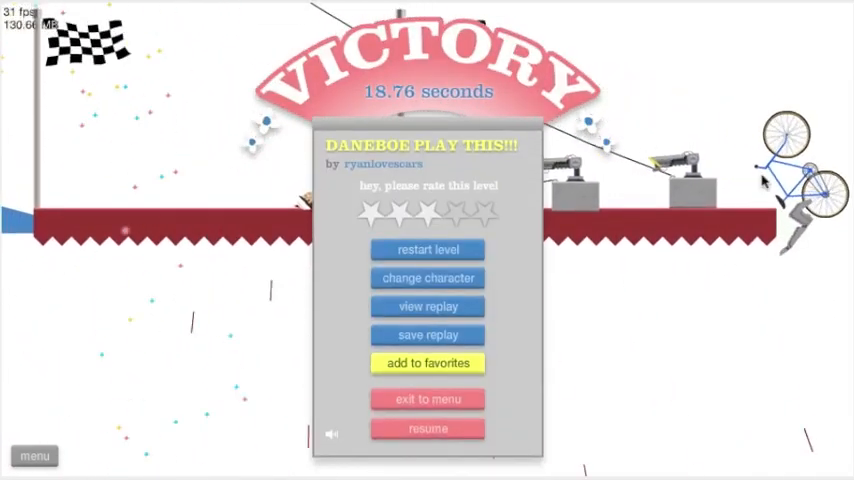
{"action": "left_click", "coordinate": [427, 398]}
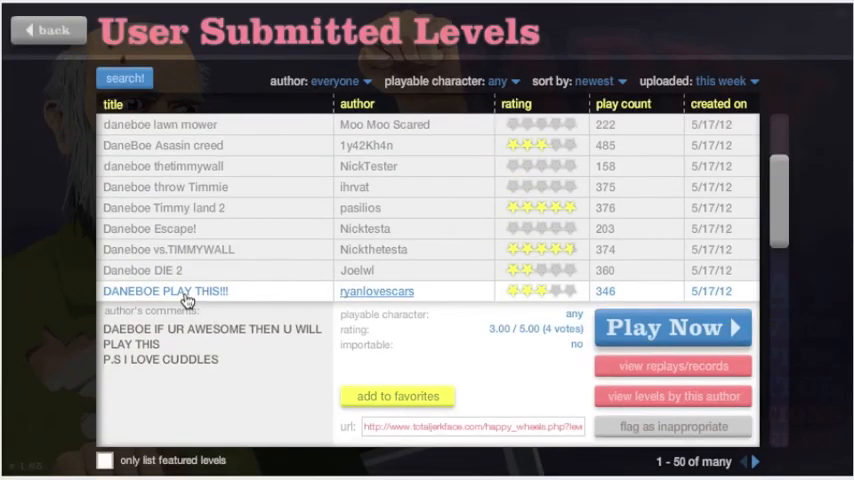
Start 'Daneboe POOP XD' by PersonWhoHatsYou, then restart it from the pause menu.
{"action": "left_click", "coordinate": [672, 327]}
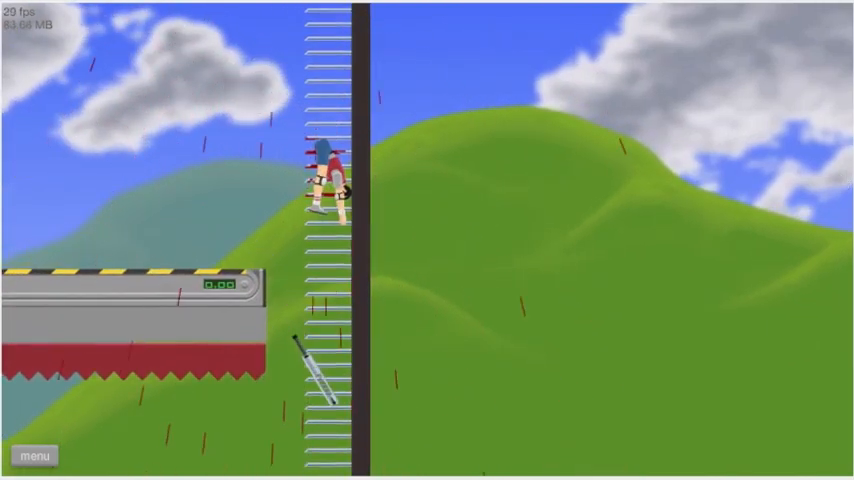
{"action": "left_click", "coordinate": [34, 454]}
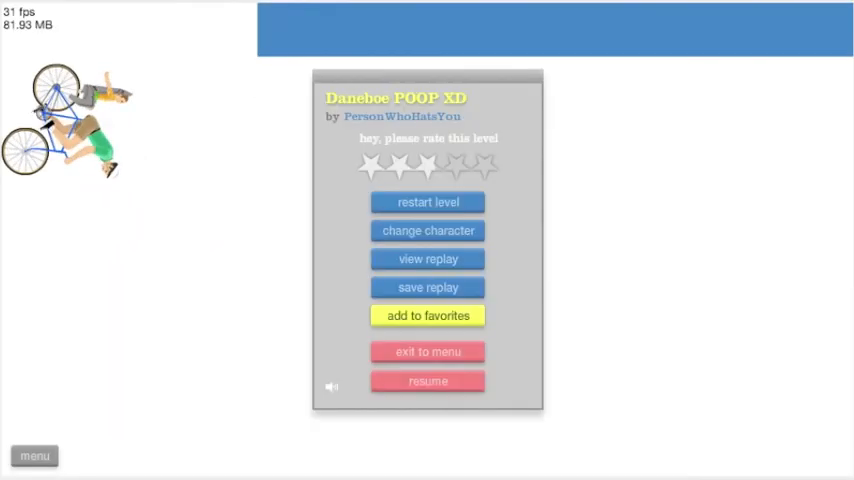
{"action": "left_click", "coordinate": [428, 381]}
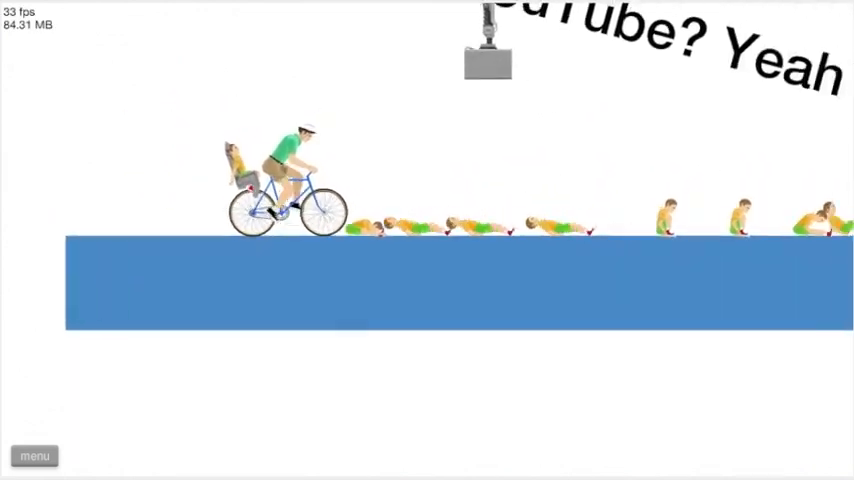